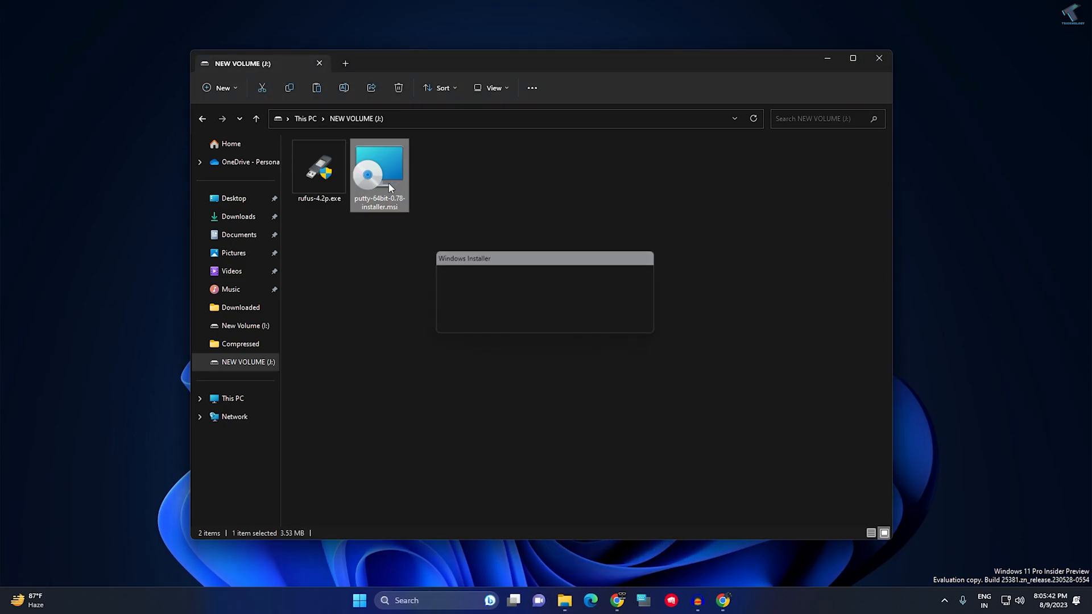
Try to launch the PuTTY MSI installer, dismissing the installation-blocked message.
{"action": "double_click", "coordinate": [379, 167]}
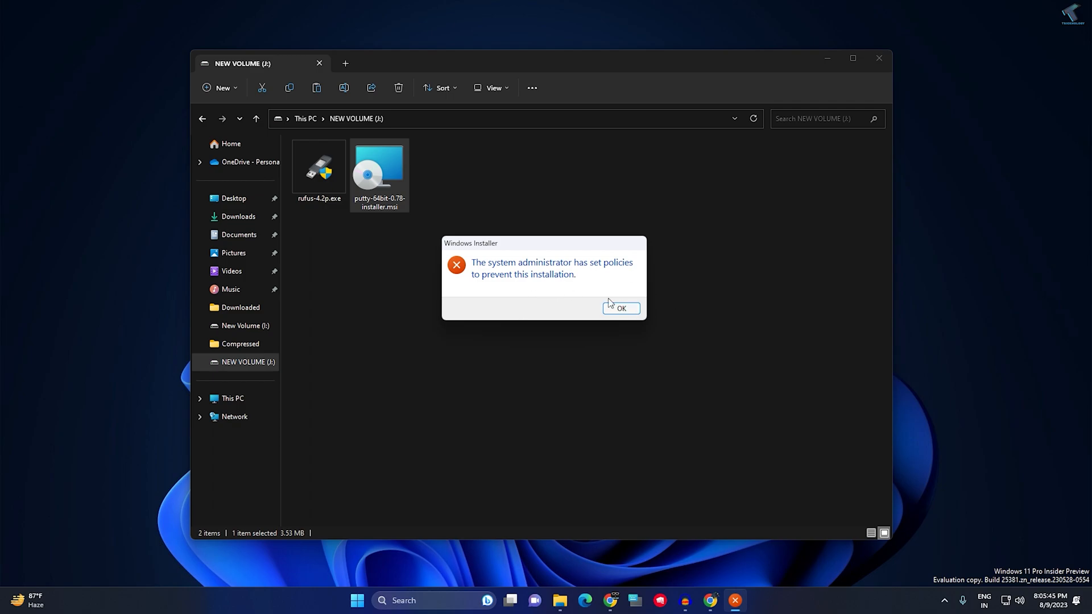
{"action": "left_click", "coordinate": [620, 308]}
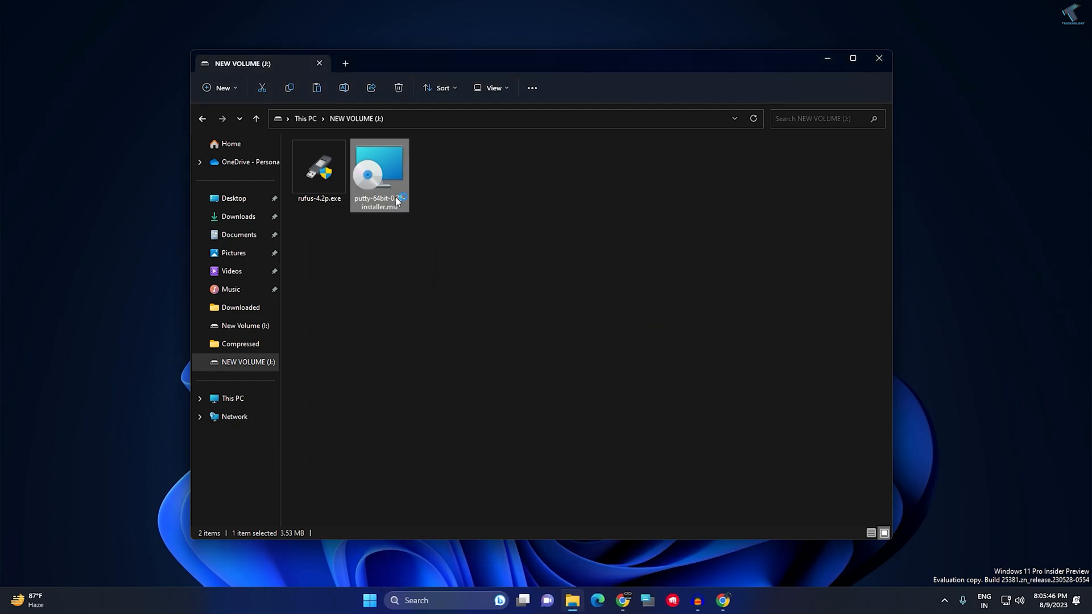
{"action": "double_click", "coordinate": [379, 171]}
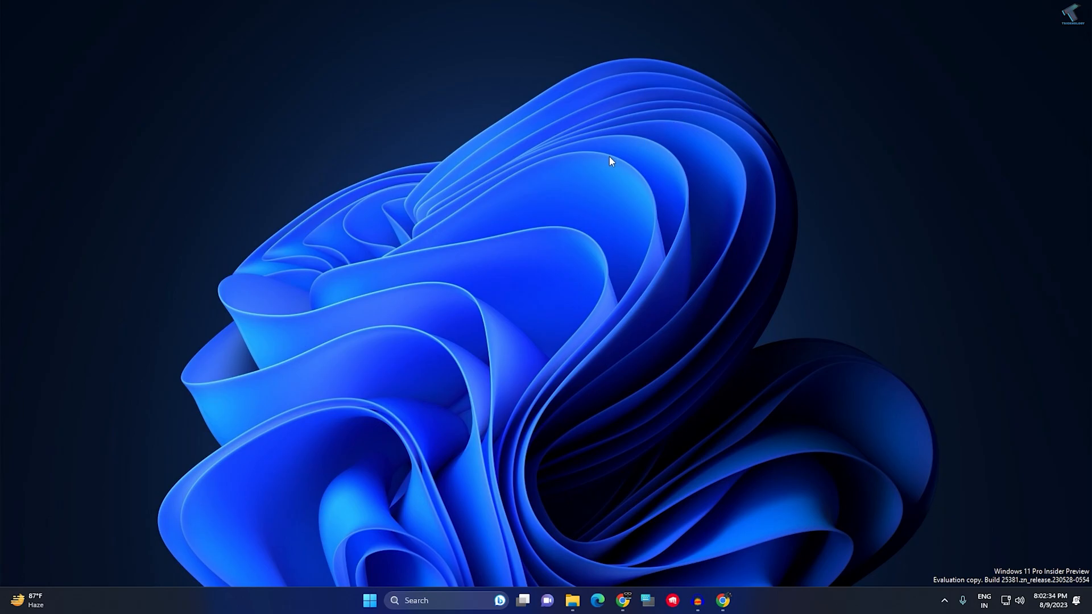
{"action": "mouse_move", "coordinate": [402, 590]}
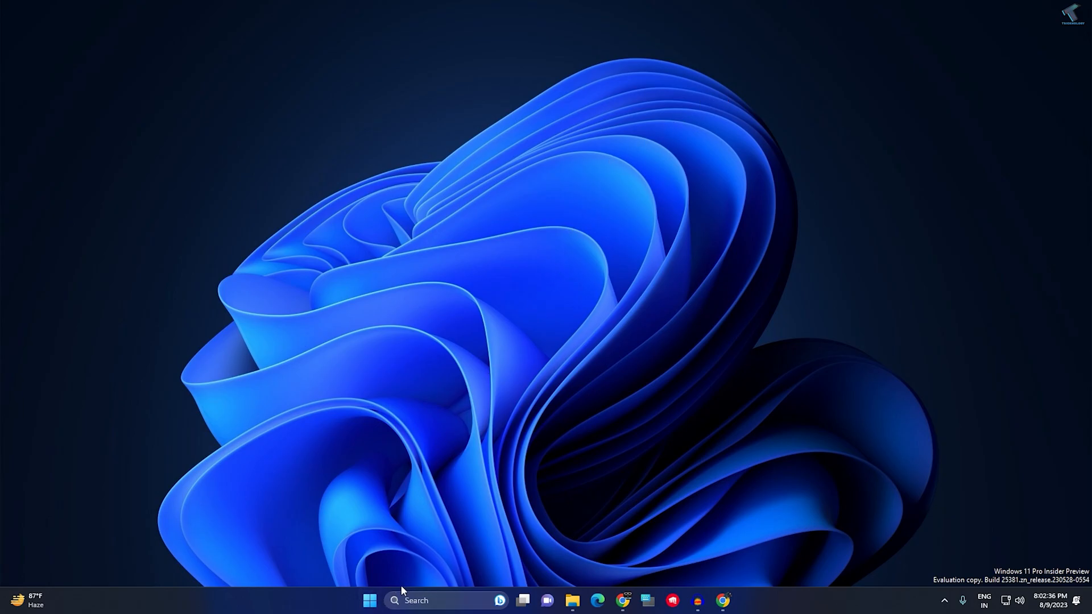
{"action": "mouse_move", "coordinate": [370, 601]}
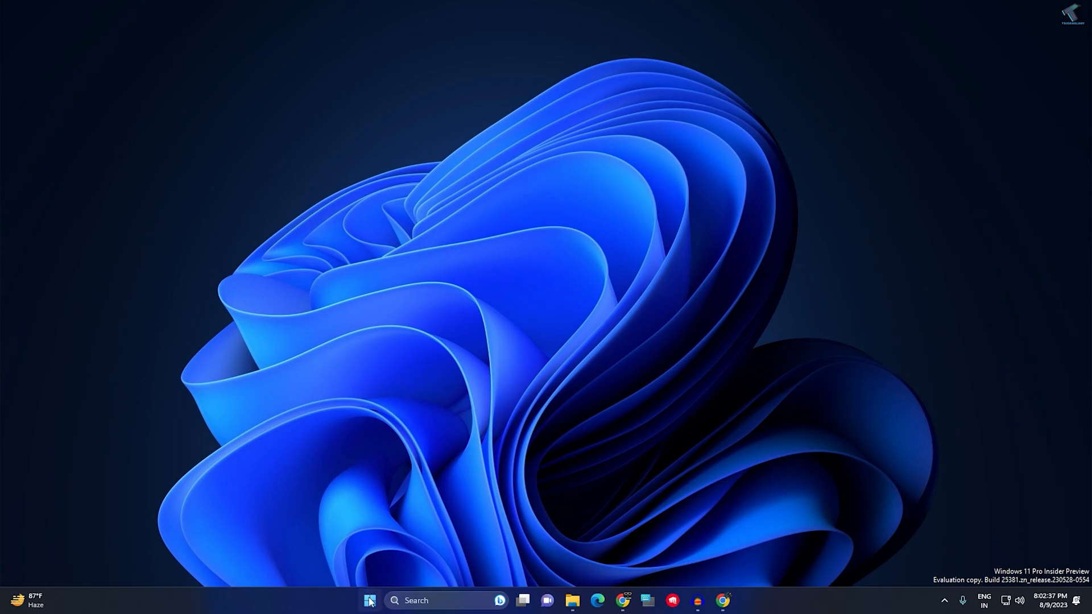
Search Windows for gpedit.msc and launch the Edit group policy tool.
{"action": "type", "text": "g"}
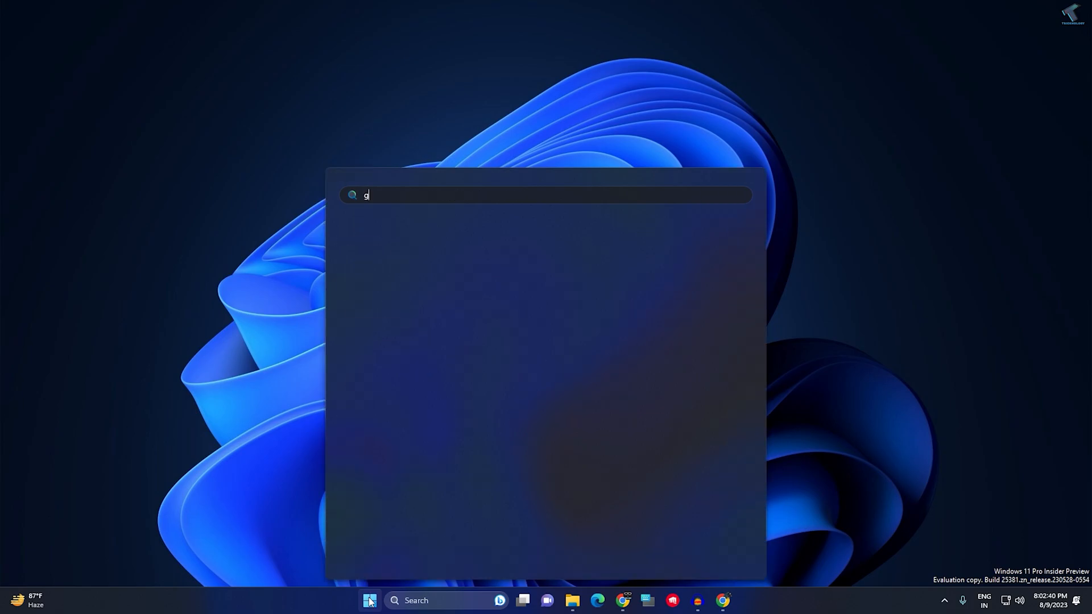
{"action": "type", "text": "pedit.msc"}
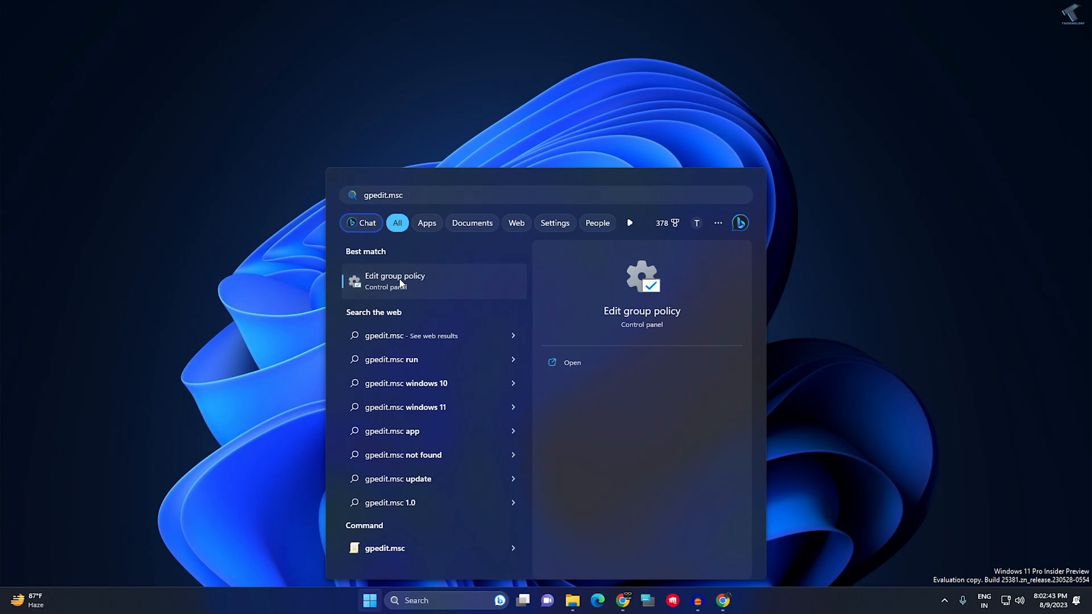
{"action": "left_click", "coordinate": [395, 280]}
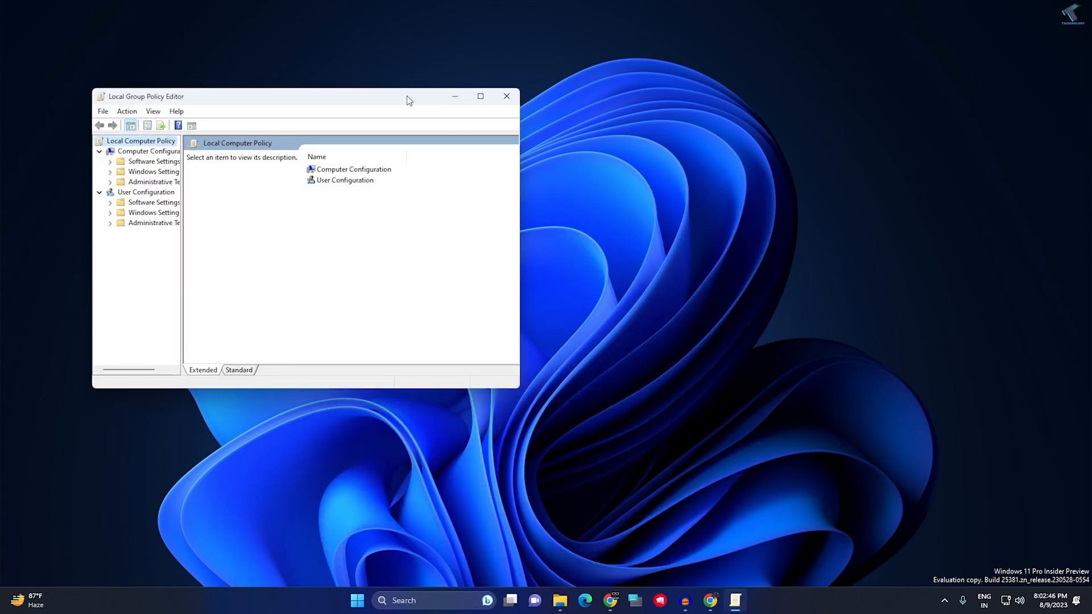
Maximize the editor and browse to Administrative Templates > Windows Components > Windows Installer.
{"action": "left_click", "coordinate": [480, 96]}
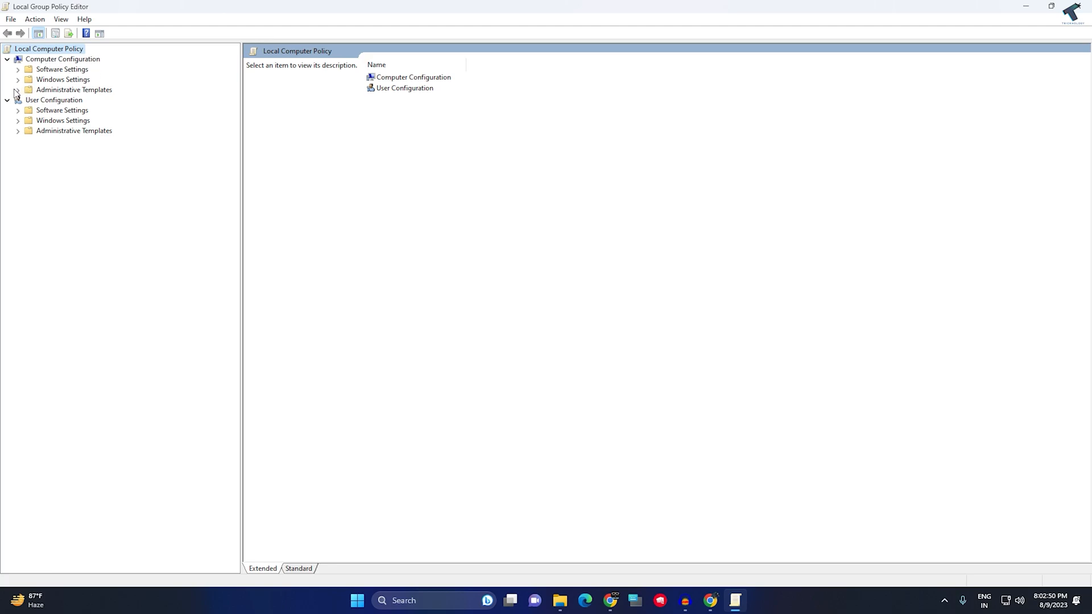
{"action": "left_click", "coordinate": [18, 90]}
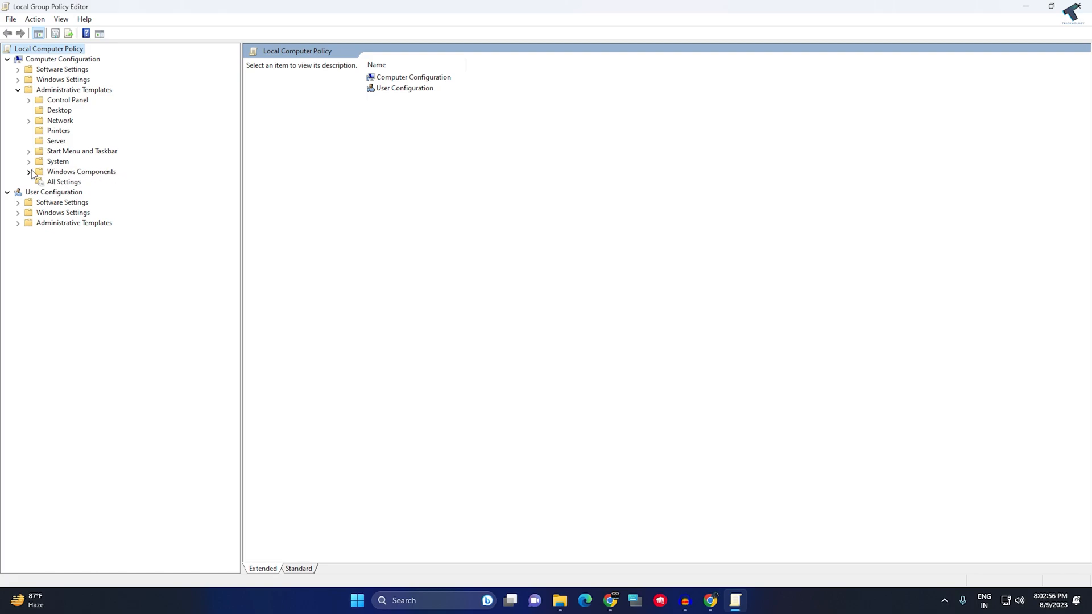
{"action": "left_click", "coordinate": [31, 171]}
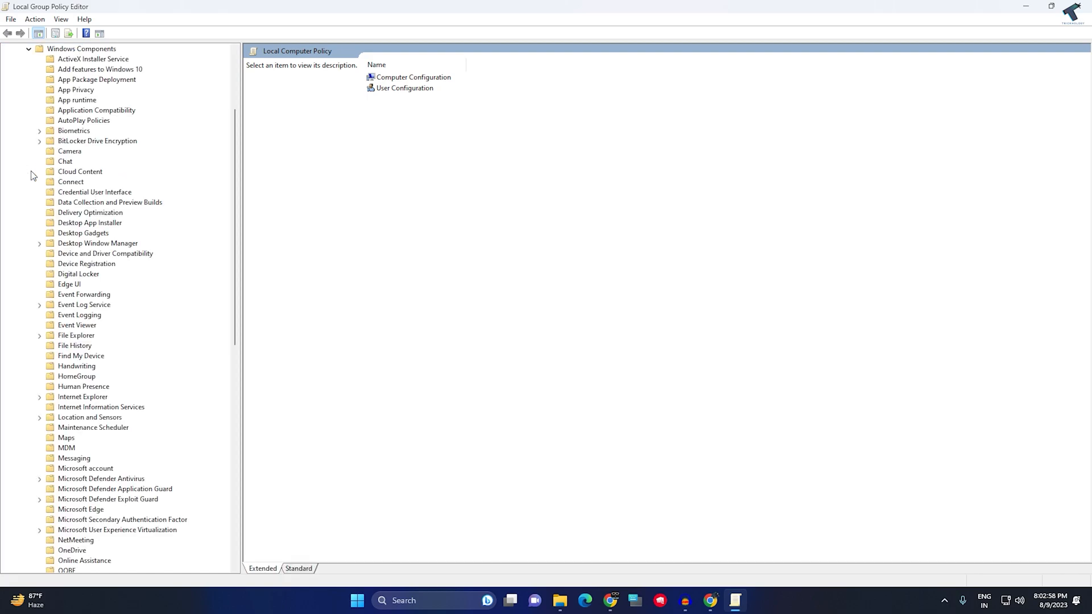
{"action": "scroll", "scroll_direction": "down", "scroll_amount": 3}
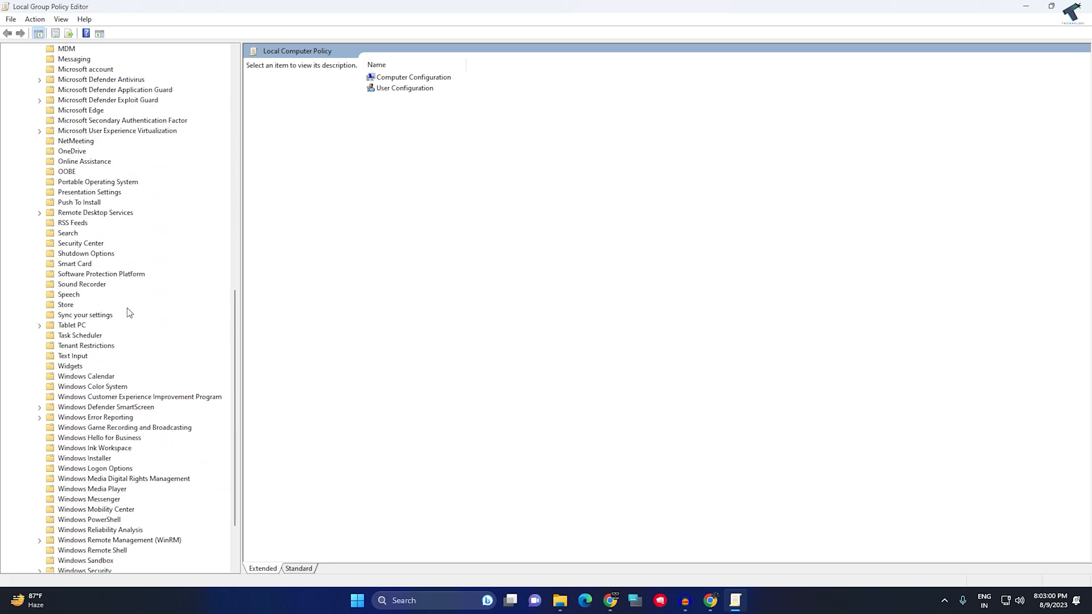
{"action": "left_click", "coordinate": [84, 376]}
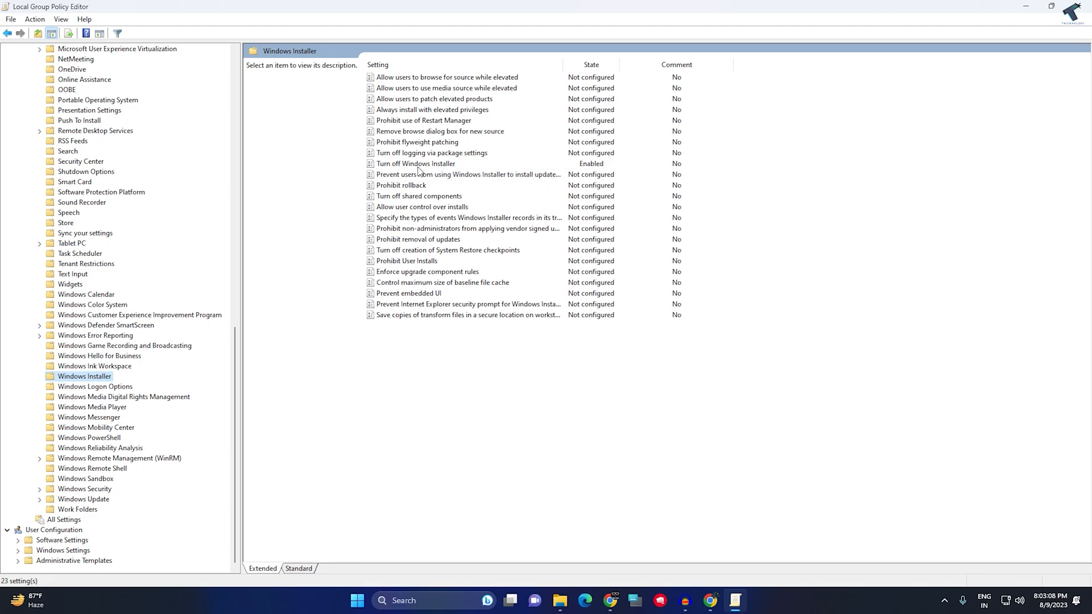
Change 'Turn off Windows Installer' from Enabled to Not Configured and confirm with OK.
{"action": "double_click", "coordinate": [415, 164]}
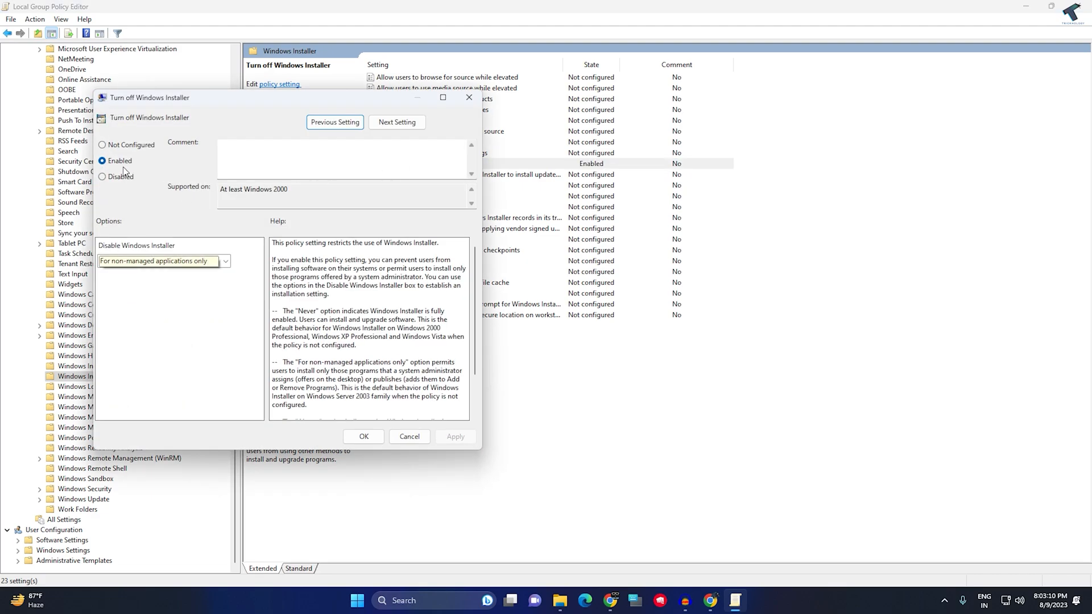
{"action": "left_click", "coordinate": [102, 176]}
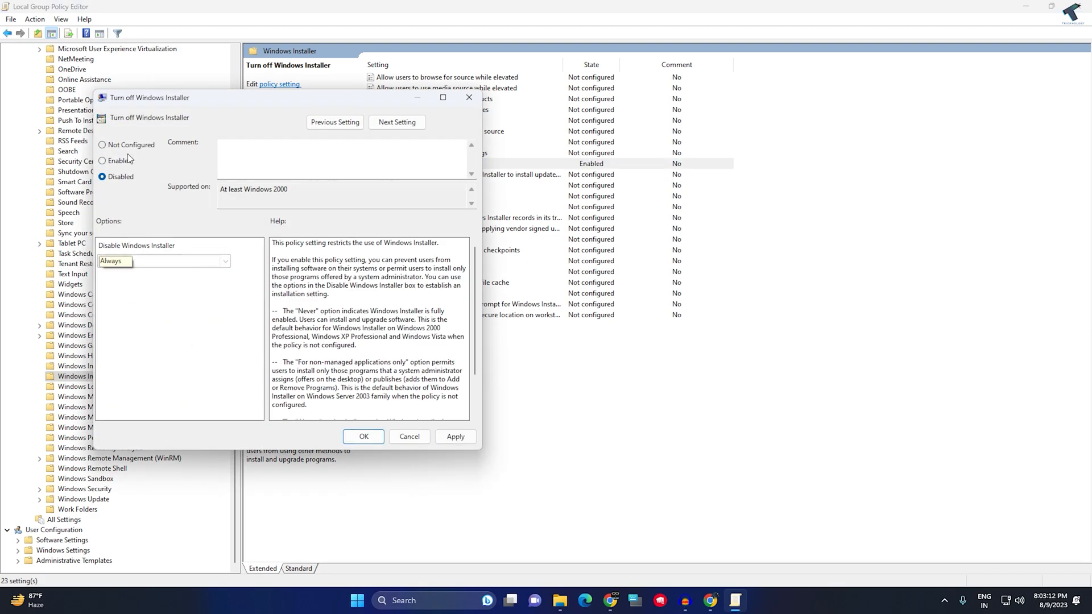
{"action": "left_click", "coordinate": [102, 145]}
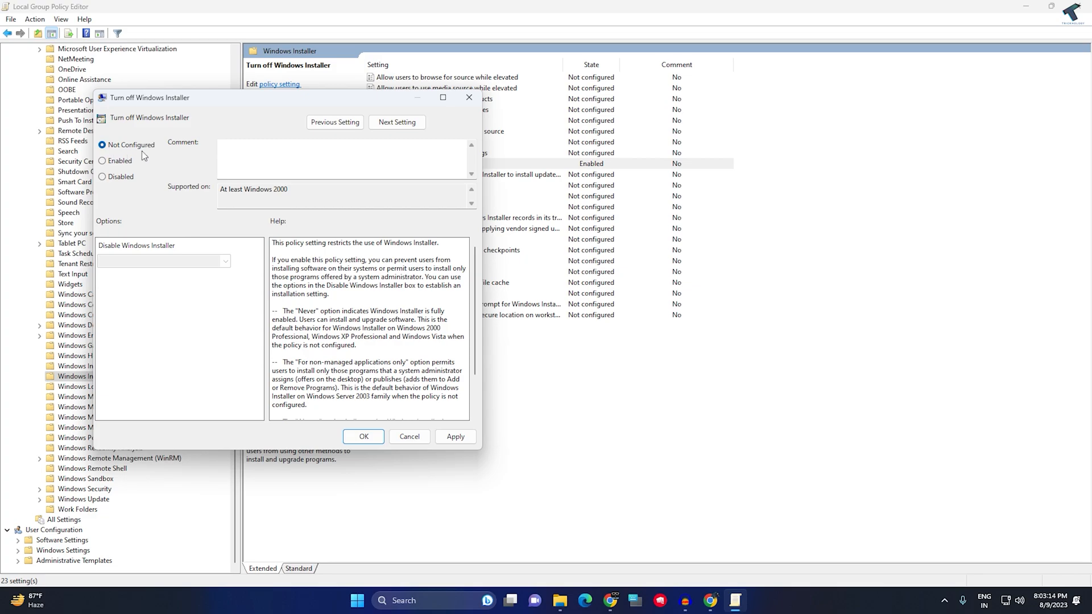
{"action": "mouse_move", "coordinate": [295, 230]}
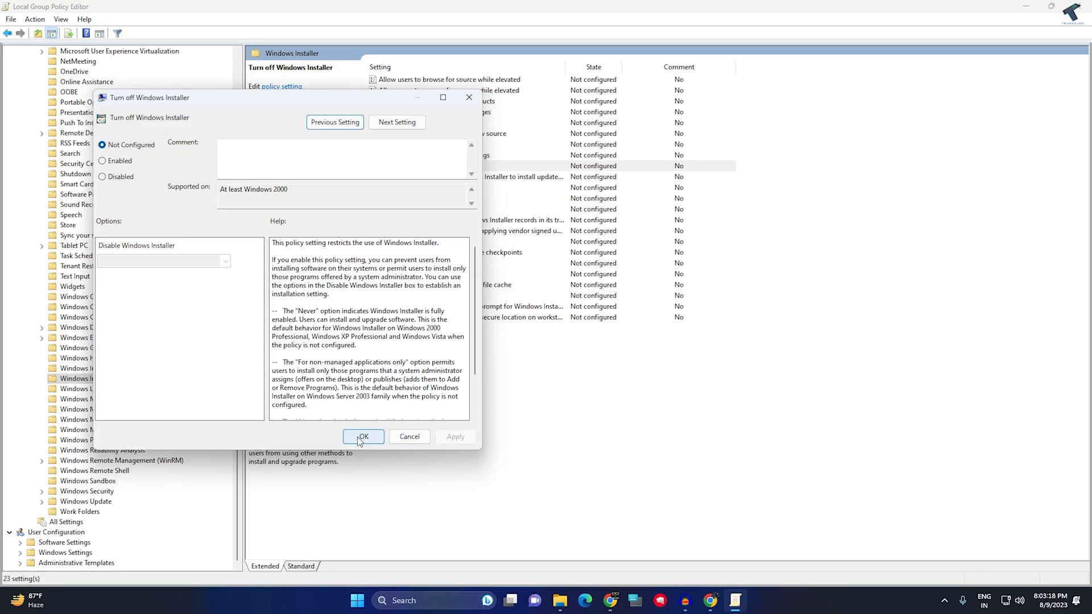
{"action": "left_click", "coordinate": [362, 437]}
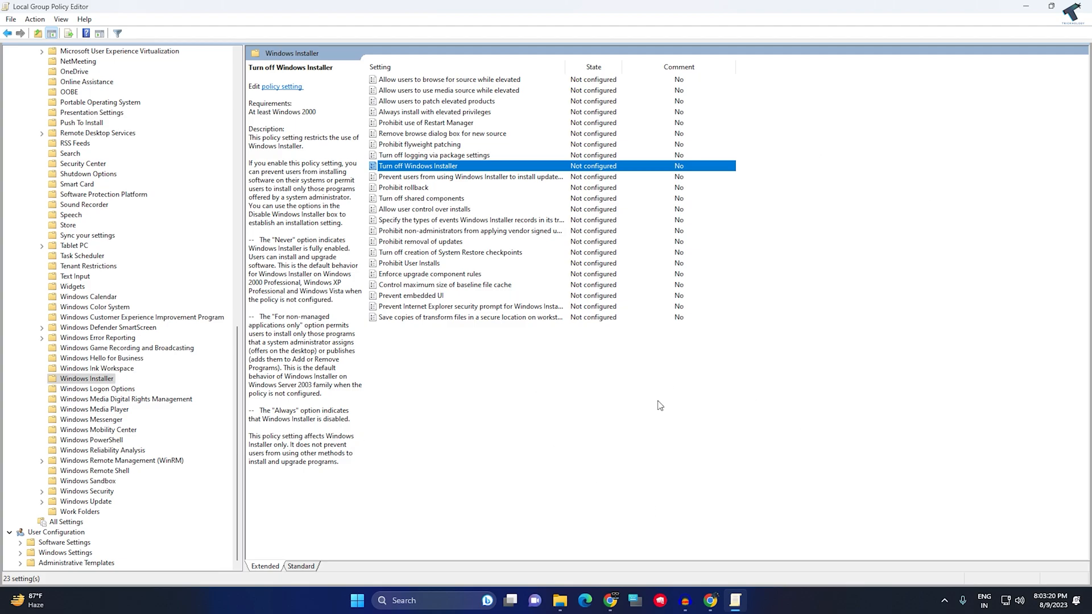